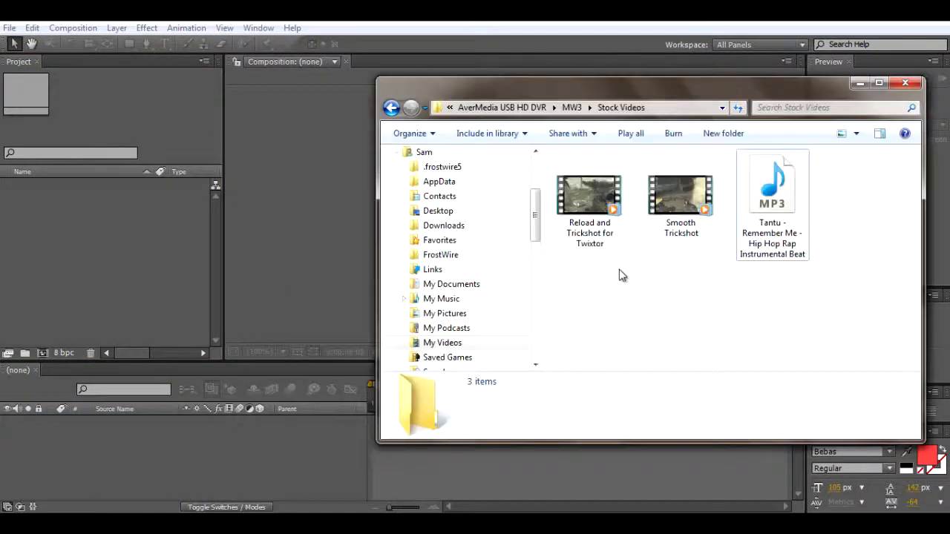
Select the Smooth Trickshot clip and the Tantu beat MP3 for import
{"action": "left_click", "coordinate": [680, 196]}
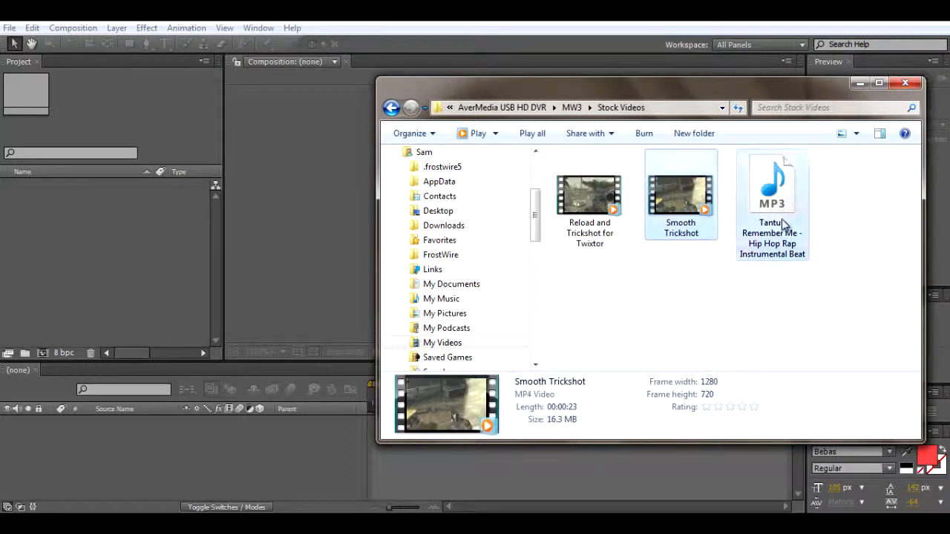
{"action": "left_click", "coordinate": [772, 182]}
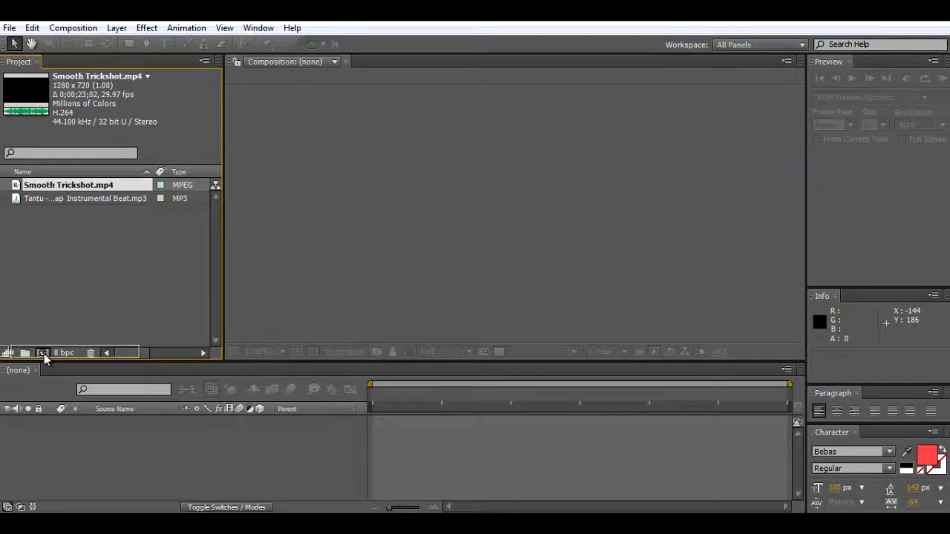
Create the Smooth Trickshot composition and preview the footage around the final kill
{"action": "left_click", "coordinate": [42, 352]}
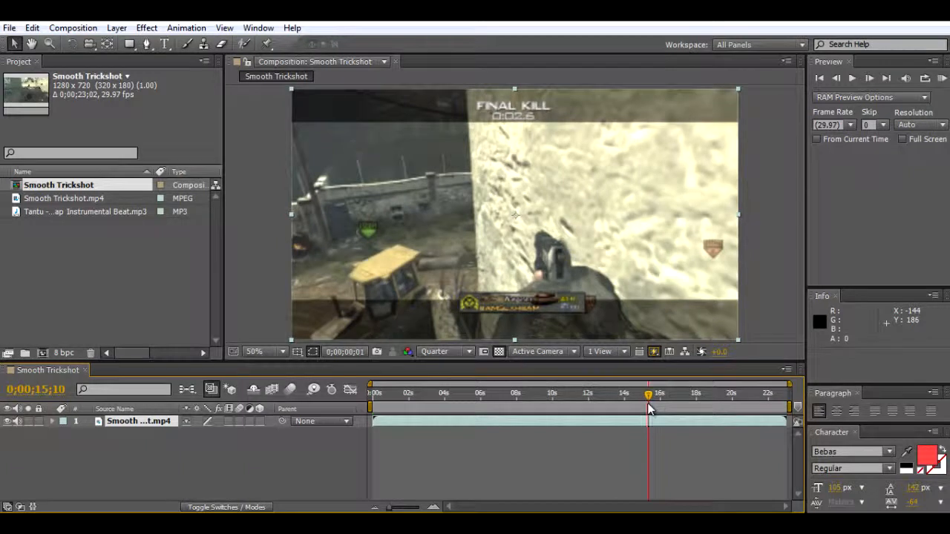
{"action": "left_click_drag", "start_coordinate": [648, 394], "coordinate": [632, 393]}
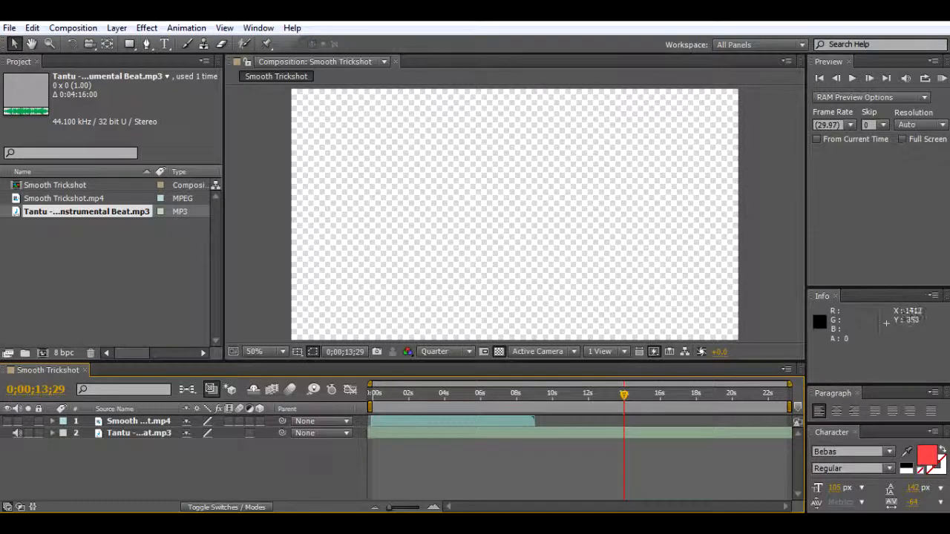
RAM preview with the music, then tap beat markers onto the Tantu layer
{"action": "left_click", "coordinate": [941, 78]}
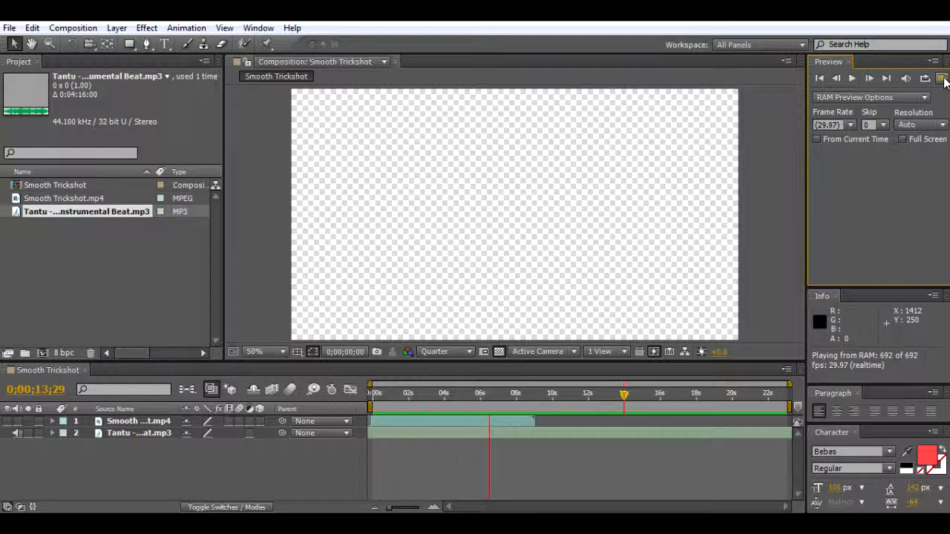
{"action": "left_click", "coordinate": [939, 79]}
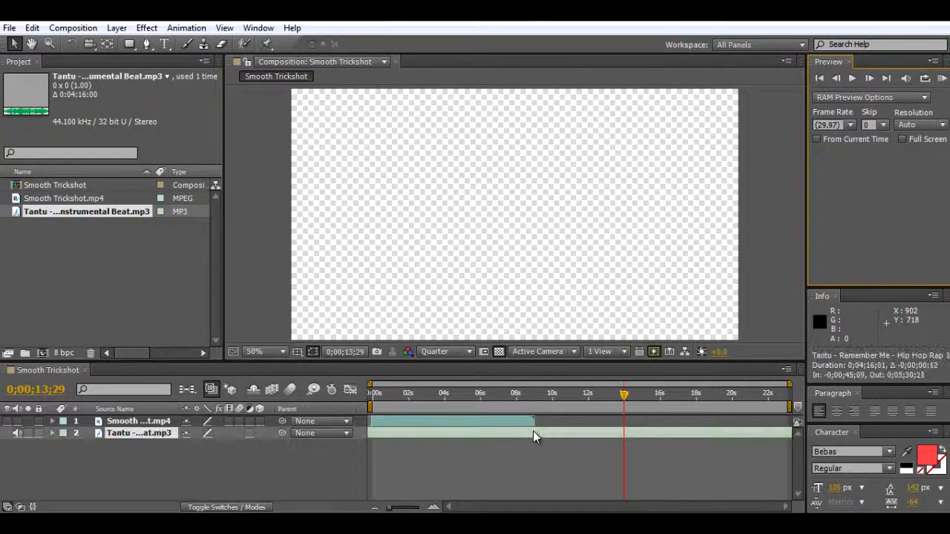
{"action": "left_click", "coordinate": [941, 77]}
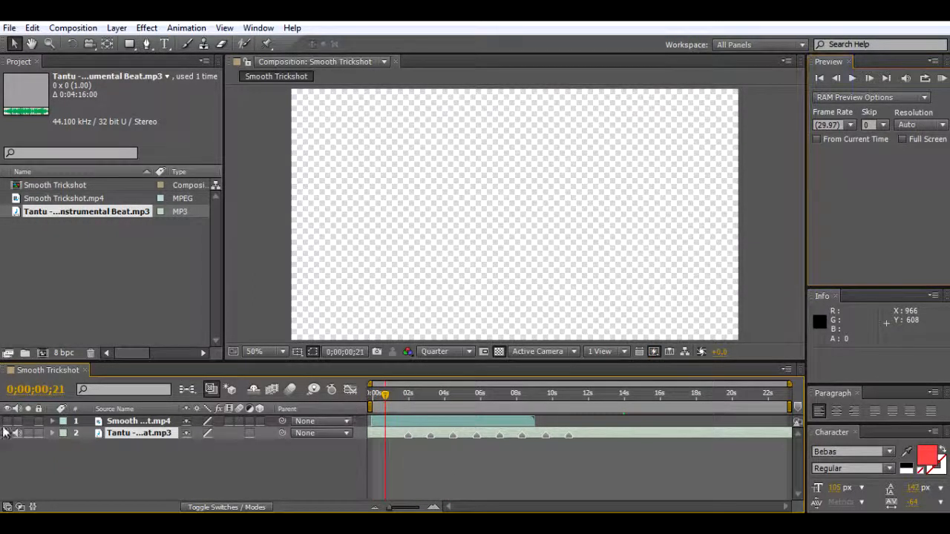
{"action": "left_click", "coordinate": [383, 395]}
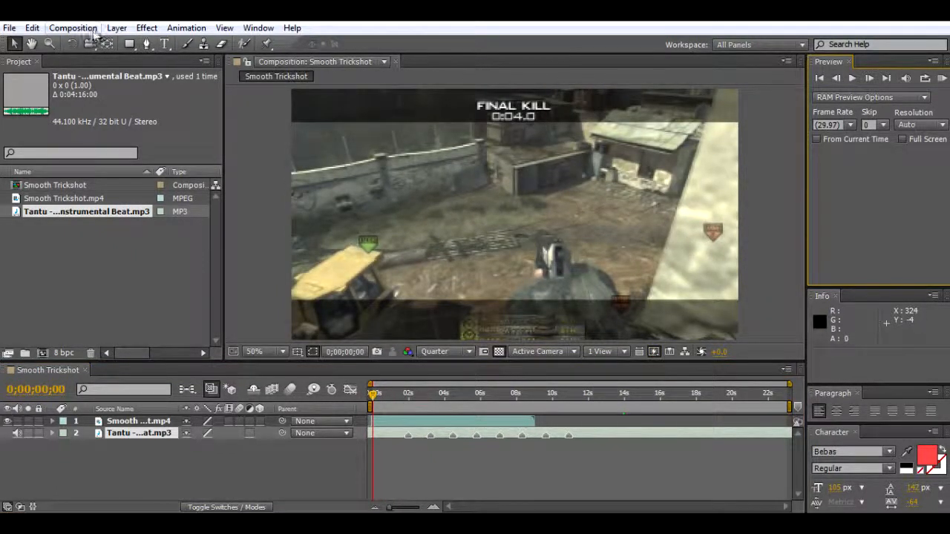
Enable time remapping on the Smooth Trickshot layer from the Layer menu
{"action": "left_click", "coordinate": [116, 27]}
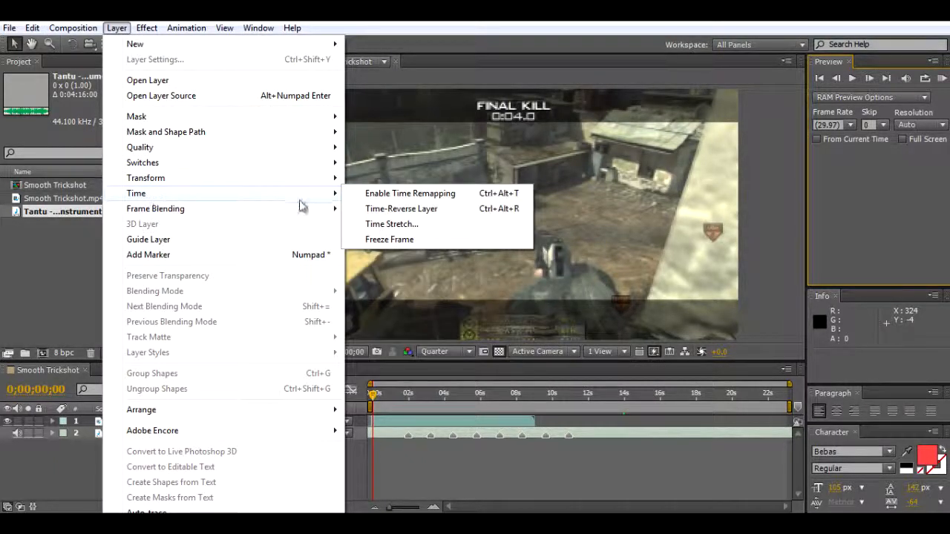
{"action": "left_click", "coordinate": [409, 193]}
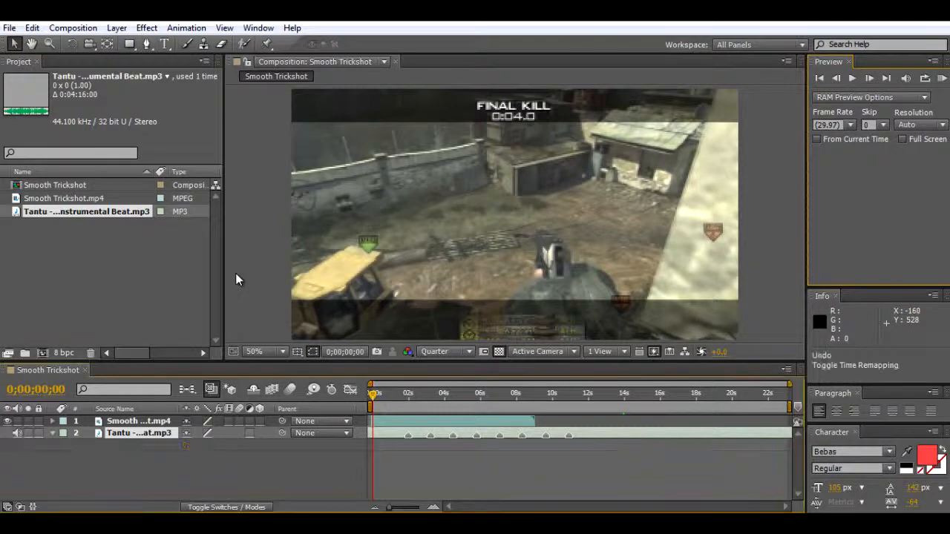
{"action": "left_click", "coordinate": [116, 27]}
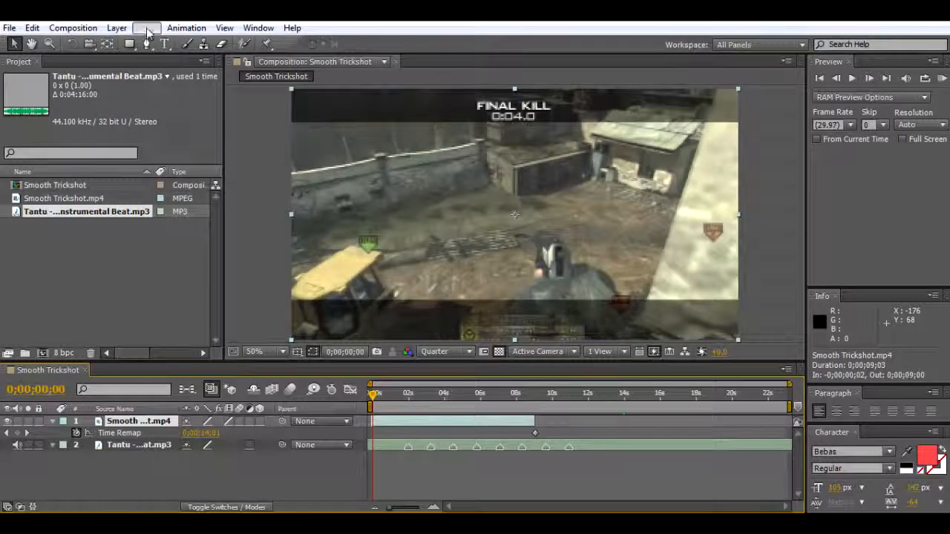
Apply Twixtor Pro to the trickshot clip with input frame rate 59.94
{"action": "left_click", "coordinate": [146, 27]}
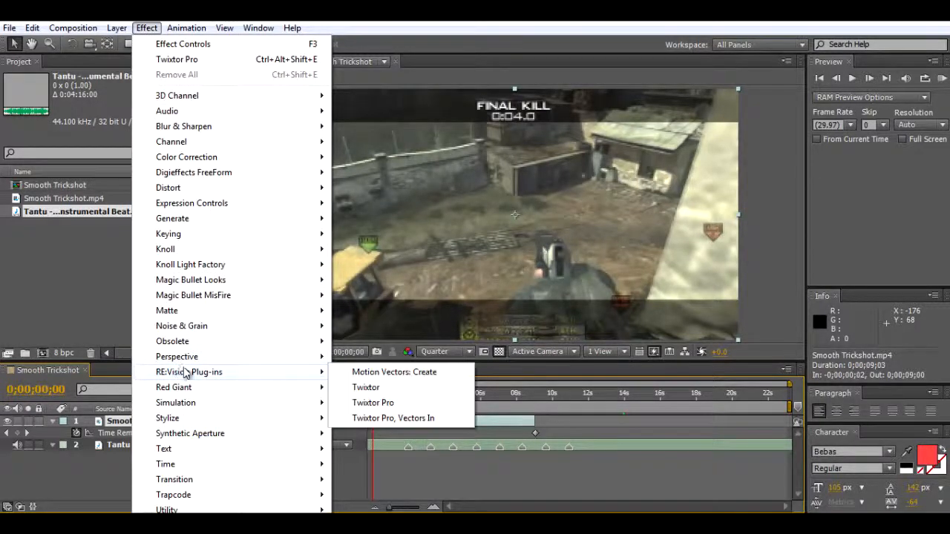
{"action": "left_click", "coordinate": [372, 402]}
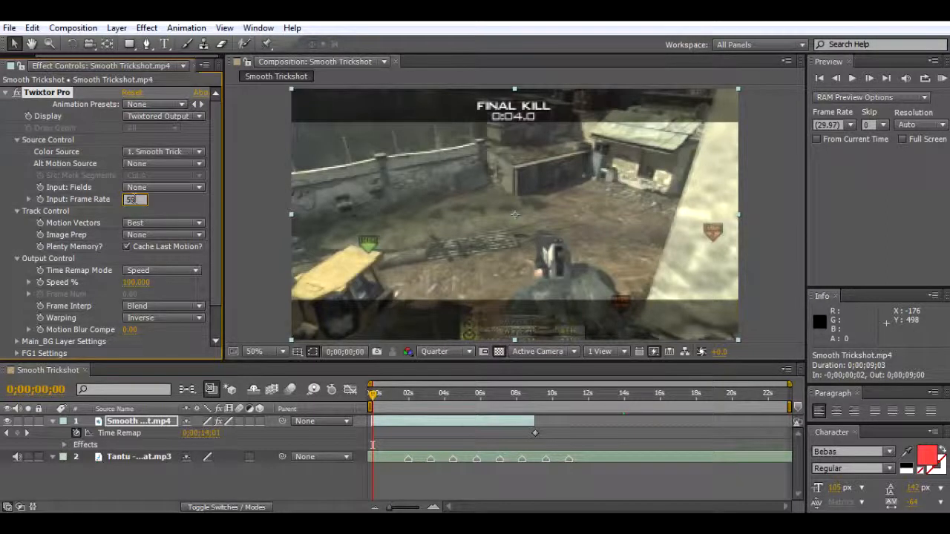
{"action": "type", "text": "59.940"}
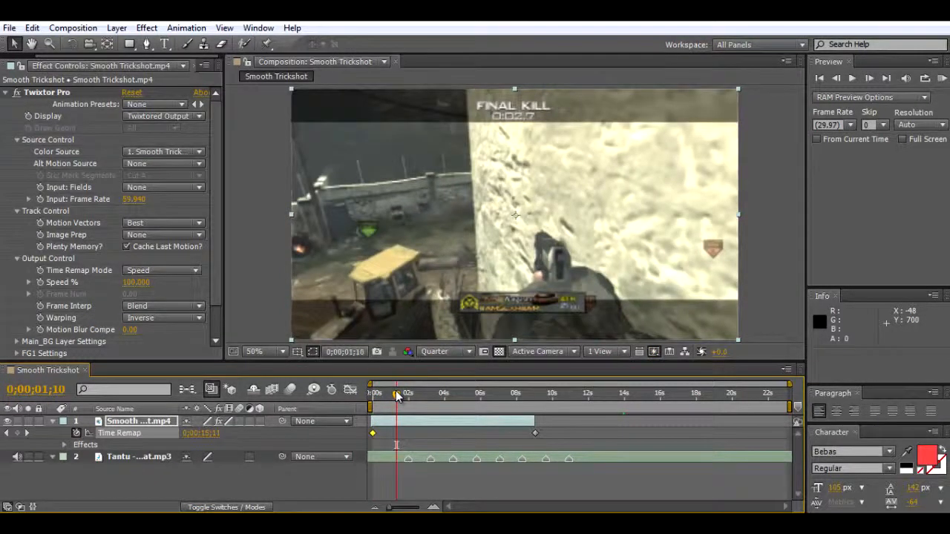
{"action": "mouse_move", "coordinate": [397, 396]}
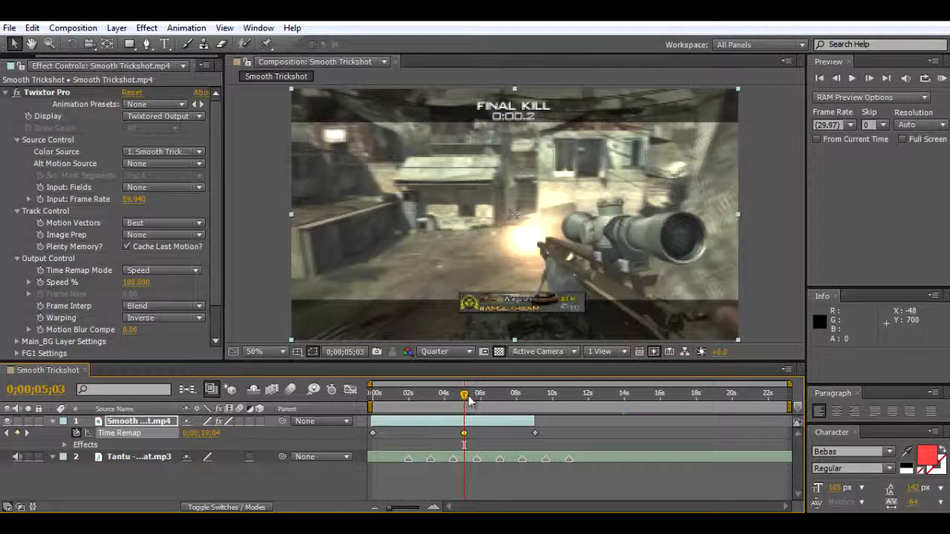
{"action": "mouse_move", "coordinate": [463, 394]}
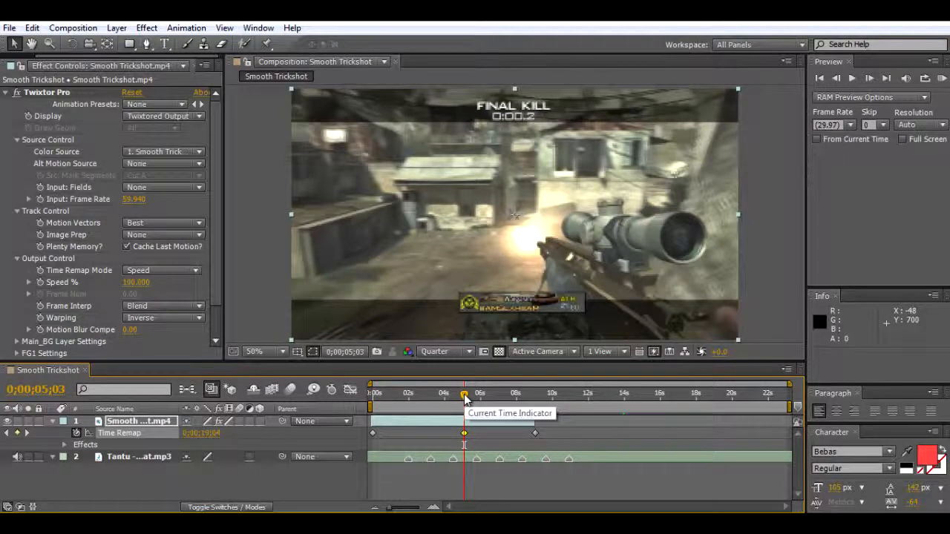
Scrub around 4-5 seconds and move the middle Time Remap keyframe to the 0;00;04;14 beat
{"action": "left_click_drag", "start_coordinate": [463, 394], "coordinate": [451, 393]}
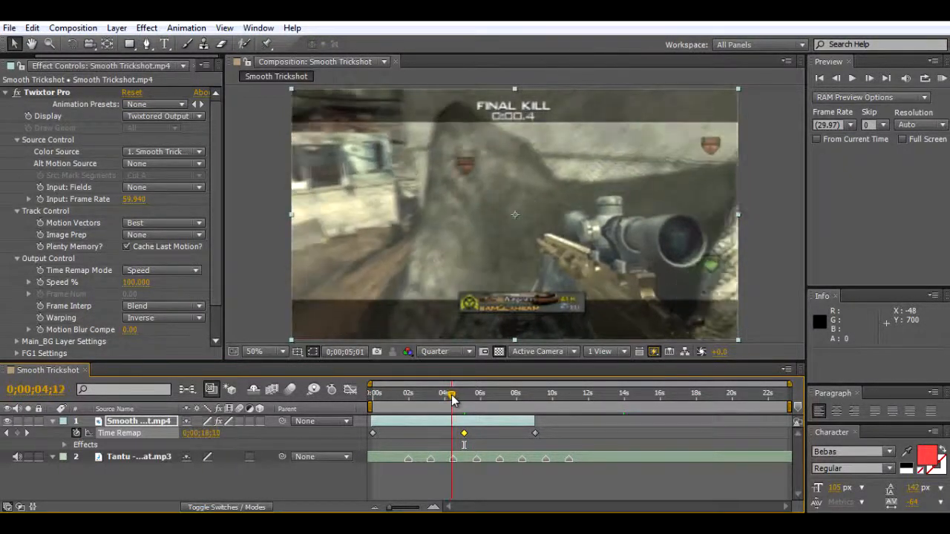
{"action": "left_click_drag", "start_coordinate": [453, 394], "coordinate": [445, 394]}
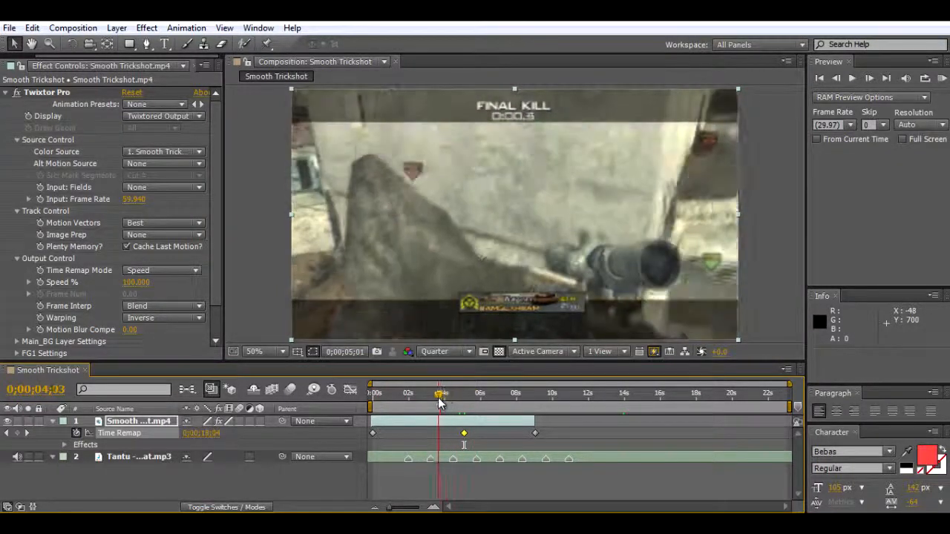
{"action": "left_click_drag", "start_coordinate": [440, 393], "coordinate": [477, 393]}
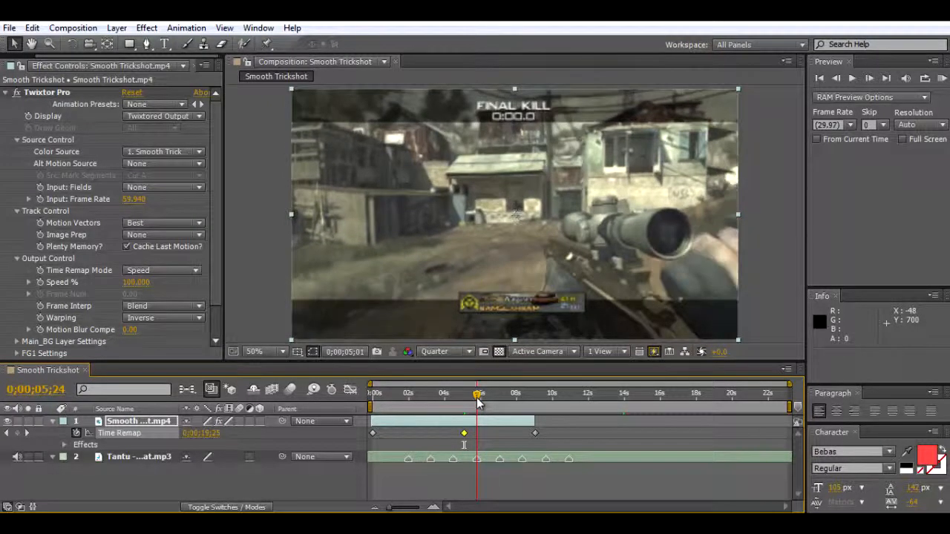
{"action": "left_click_drag", "start_coordinate": [477, 394], "coordinate": [464, 395]}
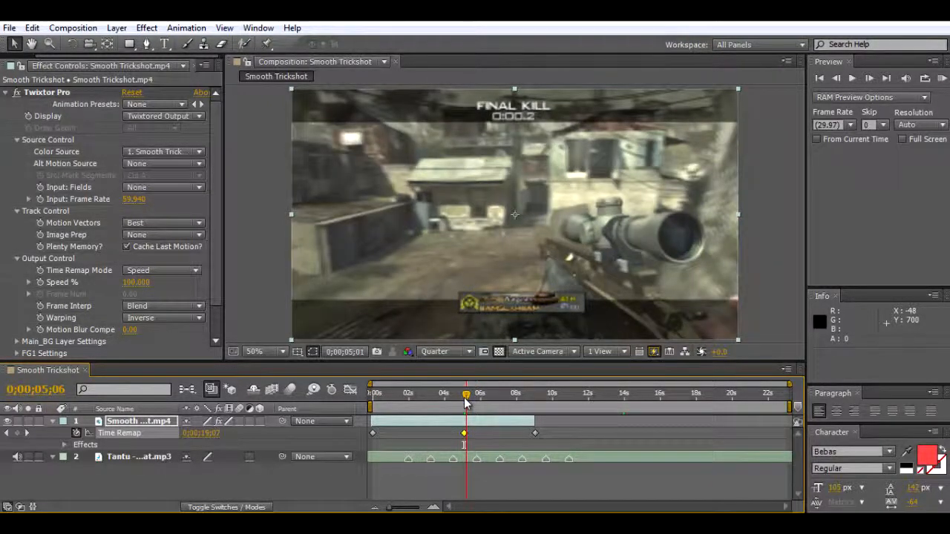
{"action": "left_click_drag", "start_coordinate": [465, 392], "coordinate": [439, 393]}
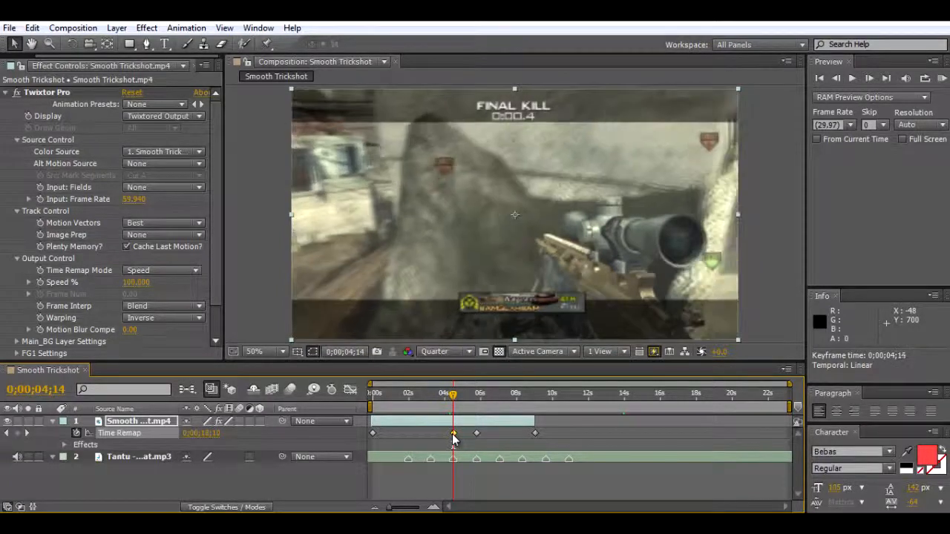
Place Time Remap keyframes on the later beat markers around 10-11 seconds
{"action": "left_click", "coordinate": [440, 393]}
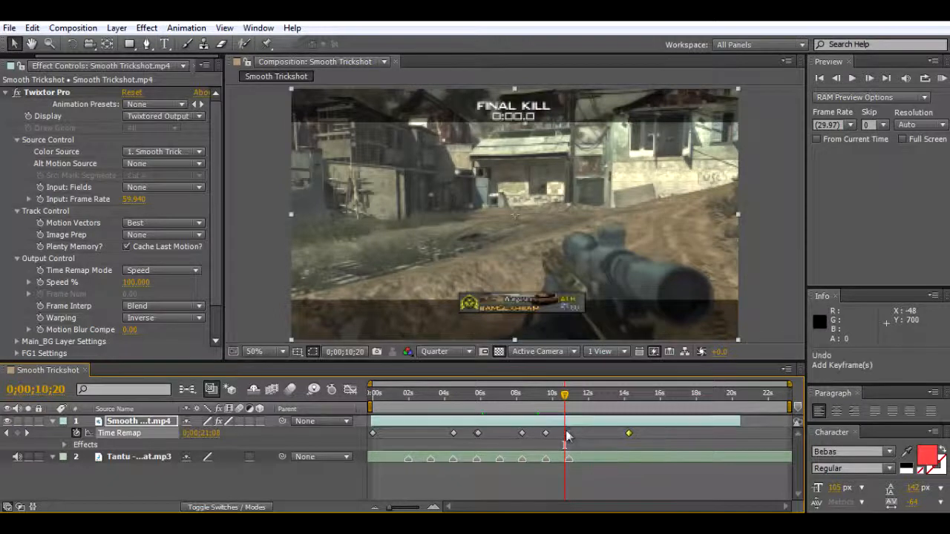
{"action": "left_click", "coordinate": [558, 394]}
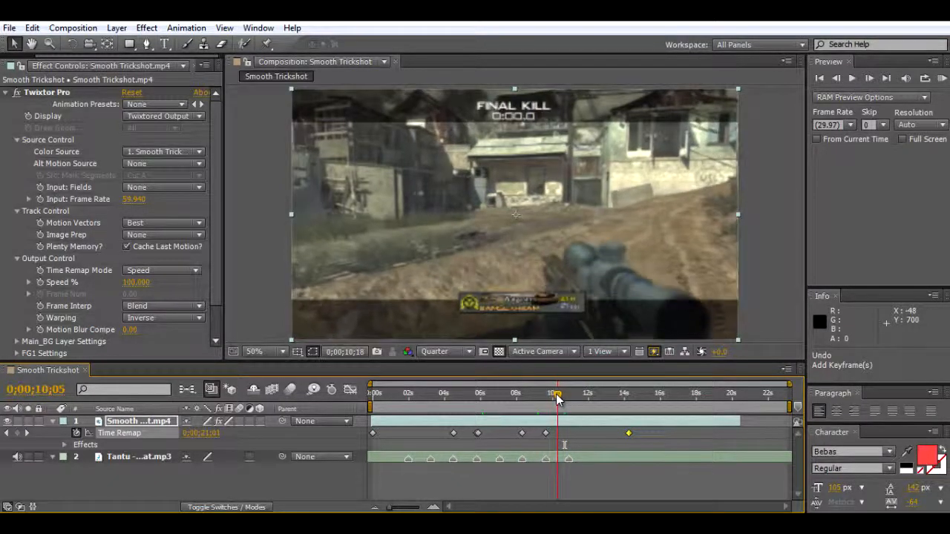
{"action": "left_click_drag", "start_coordinate": [558, 393], "coordinate": [552, 394]}
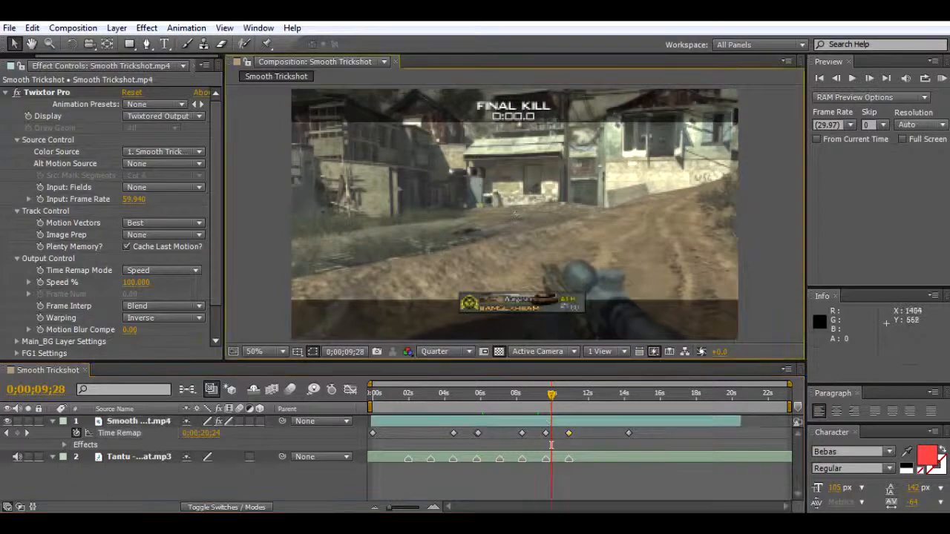
RAM preview roughly fourteen seconds of the retimed trickshot, then stop playback
{"action": "left_click", "coordinate": [943, 78]}
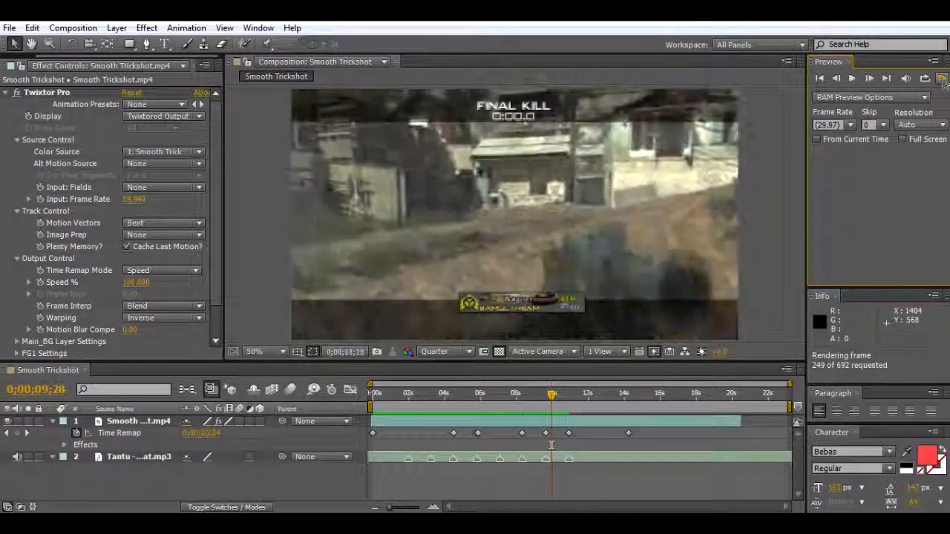
{"action": "left_click", "coordinate": [940, 78]}
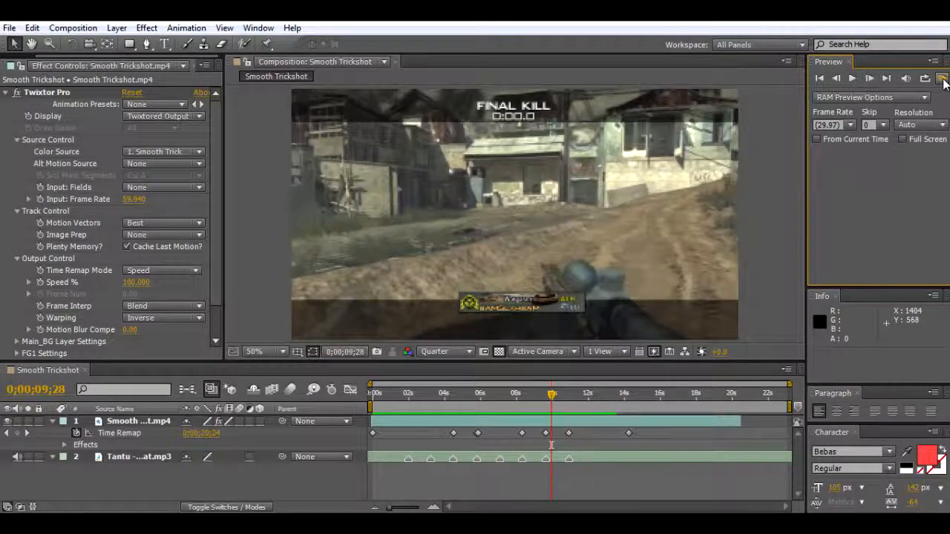
{"action": "left_click", "coordinate": [570, 394]}
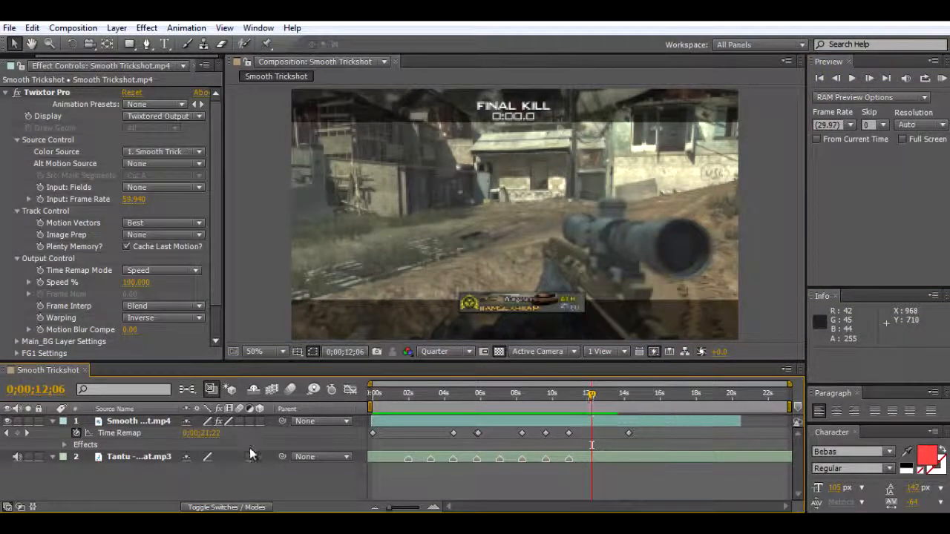
Select the music layer and align the final keyframes to the 0;00;12;05 beat
{"action": "left_click", "coordinate": [138, 457]}
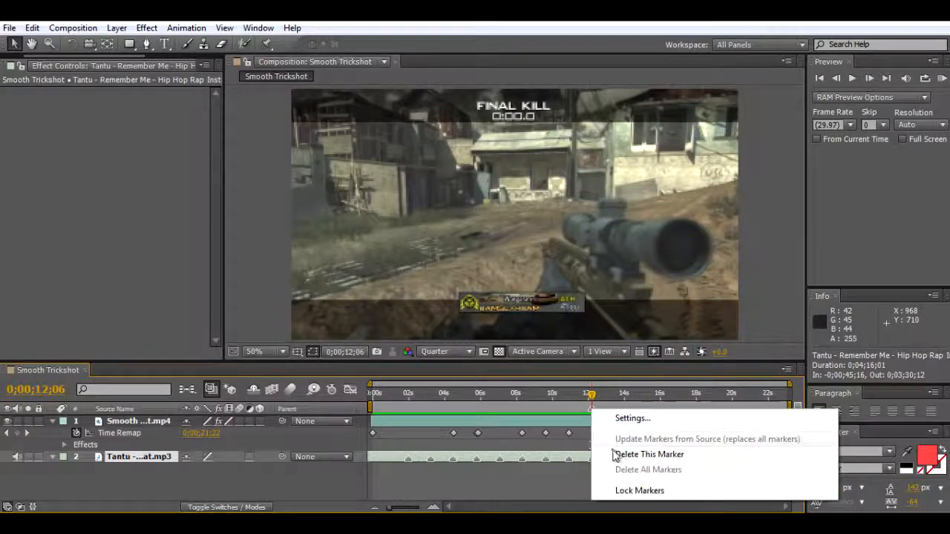
{"action": "left_click", "coordinate": [650, 454]}
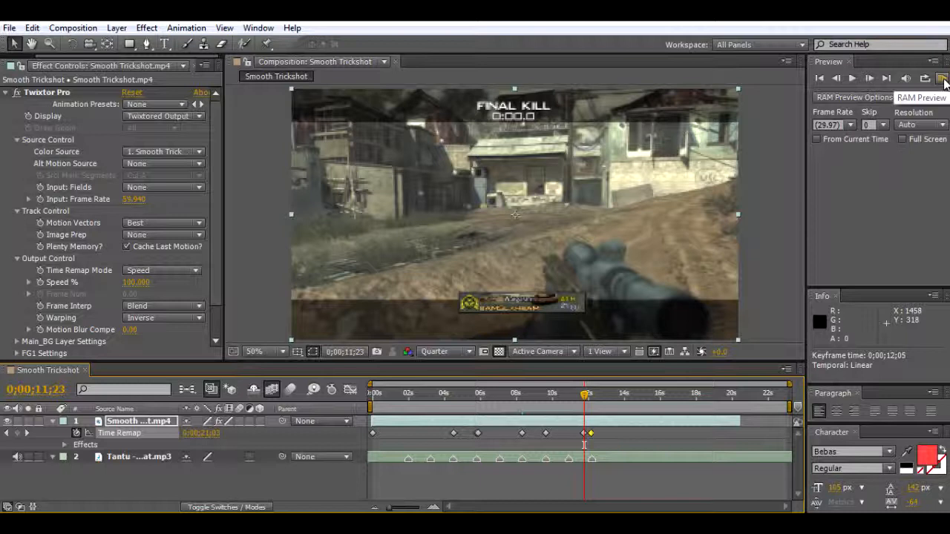
RAM preview the adjusted retime through about eighteen seconds
{"action": "left_click", "coordinate": [944, 78]}
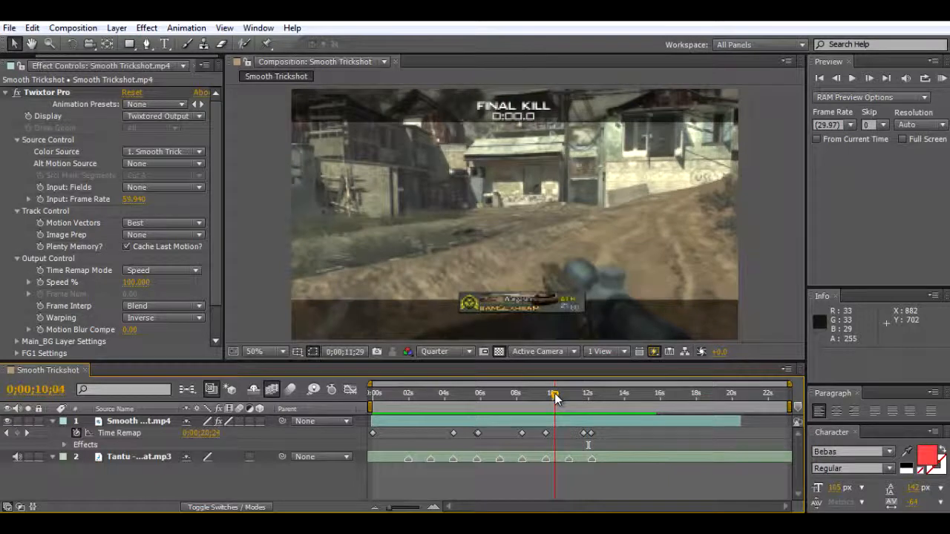
{"action": "left_click_drag", "start_coordinate": [554, 401], "coordinate": [558, 400]}
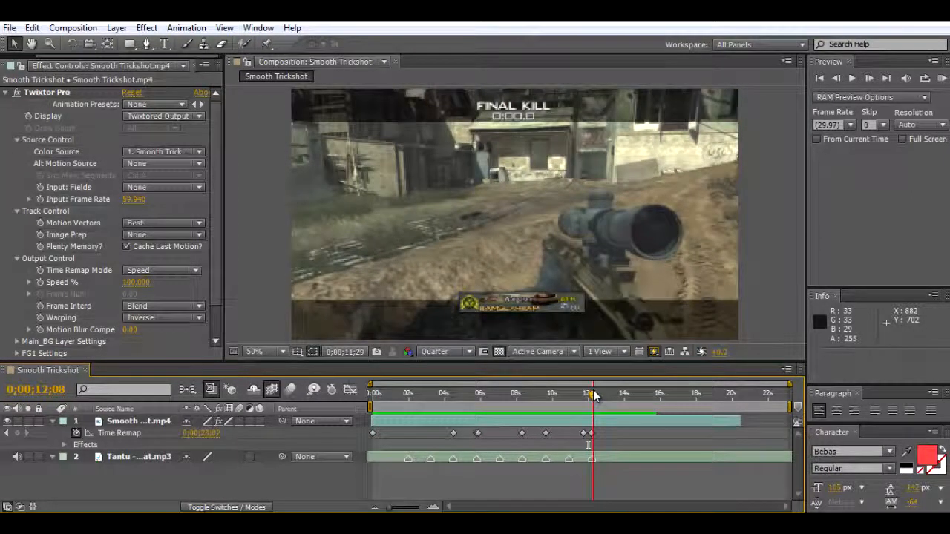
{"action": "mouse_move", "coordinate": [770, 243]}
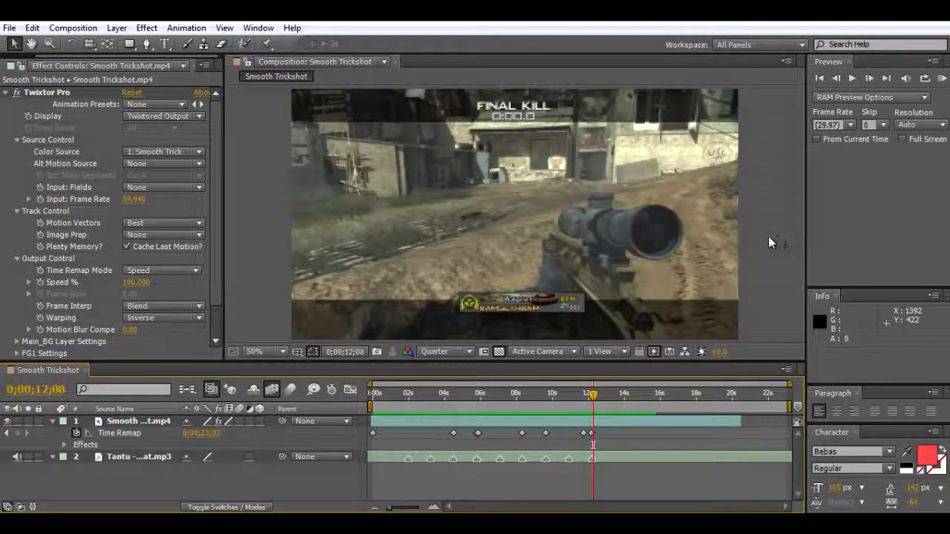